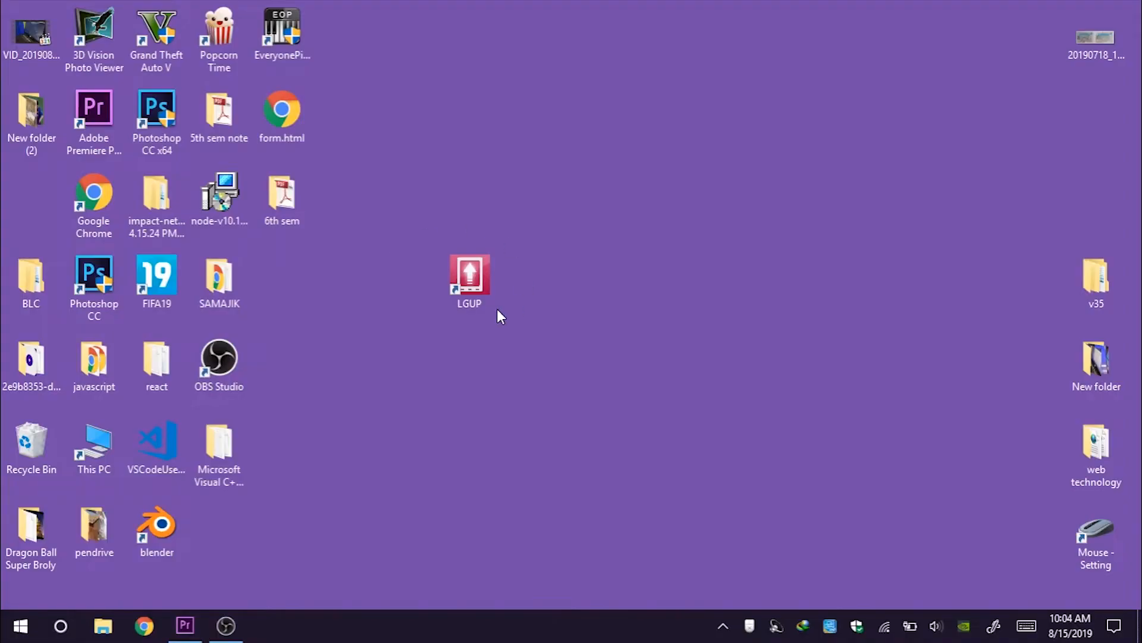
Step: Launch the LGUP flashing tool from its desktop shortcut
left_click(469, 280)
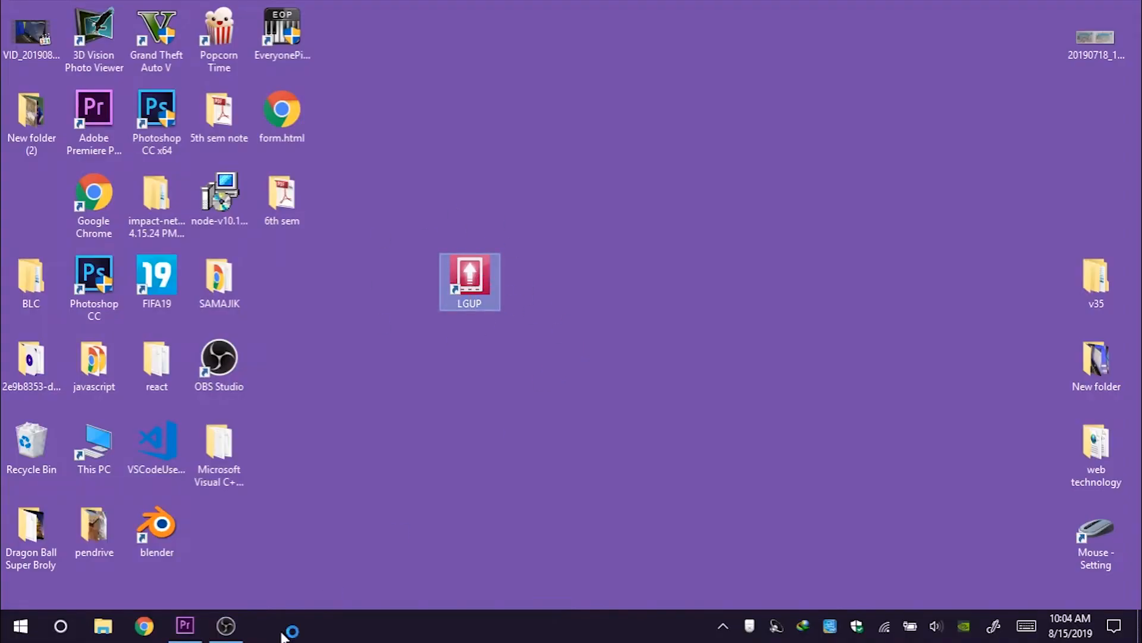
double_click(469, 281)
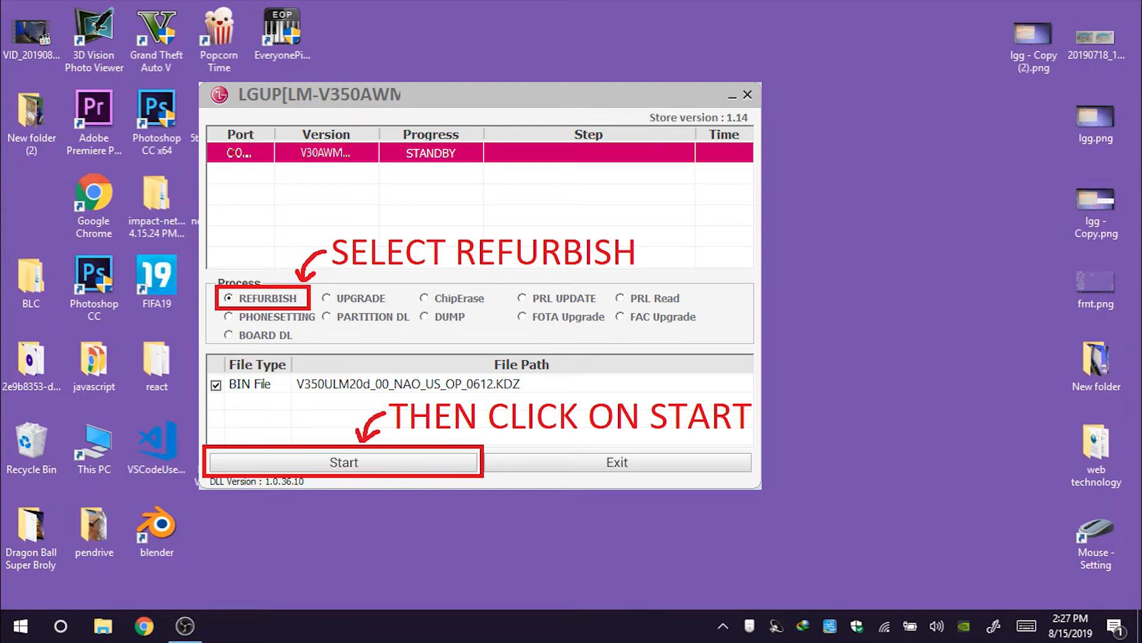
Step: Start the Refurbish flash with the V350ULM20d_00_NAO_US_OP_0612.KDZ firmware
left_click(343, 461)
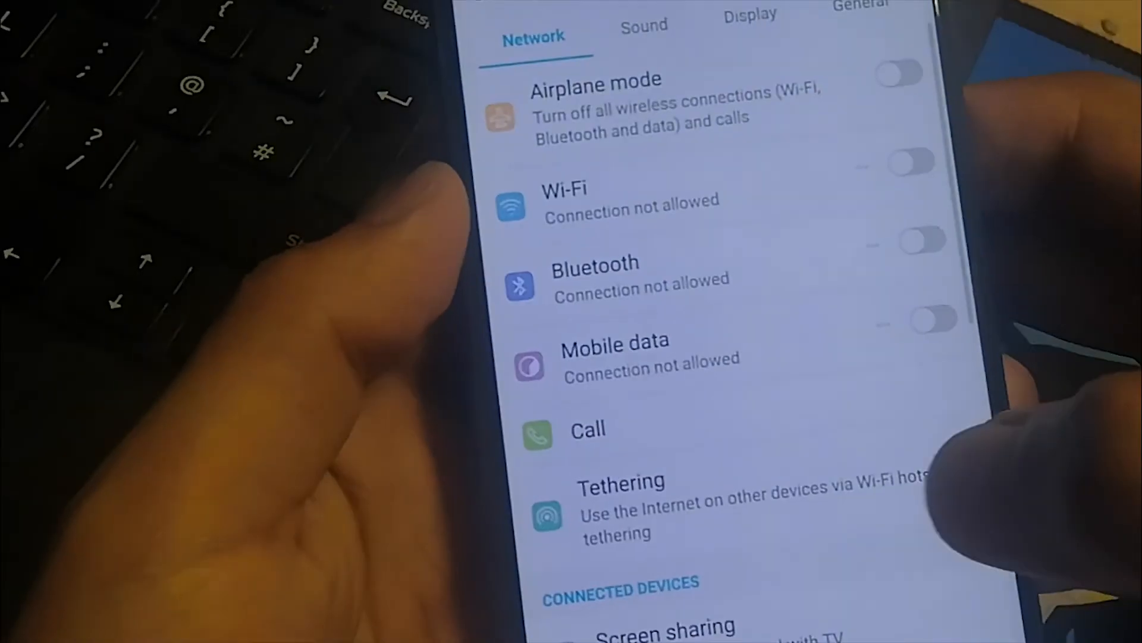
Step: Show the phone's Software info with software version V350AWM20d on Android 9
left_click(858, 14)
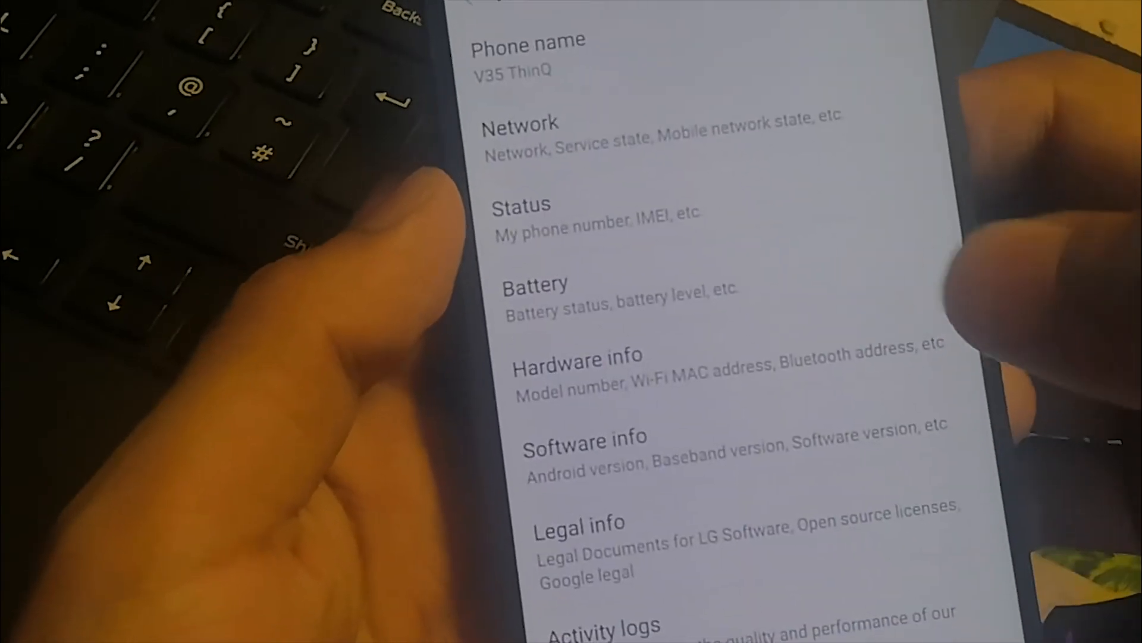
left_click(585, 438)
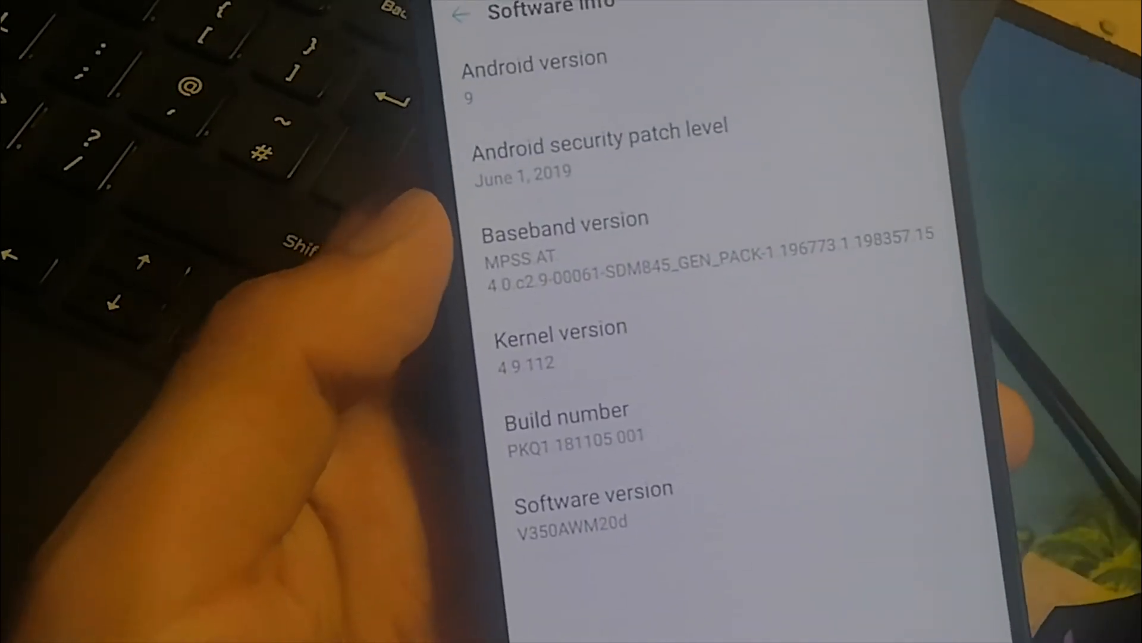